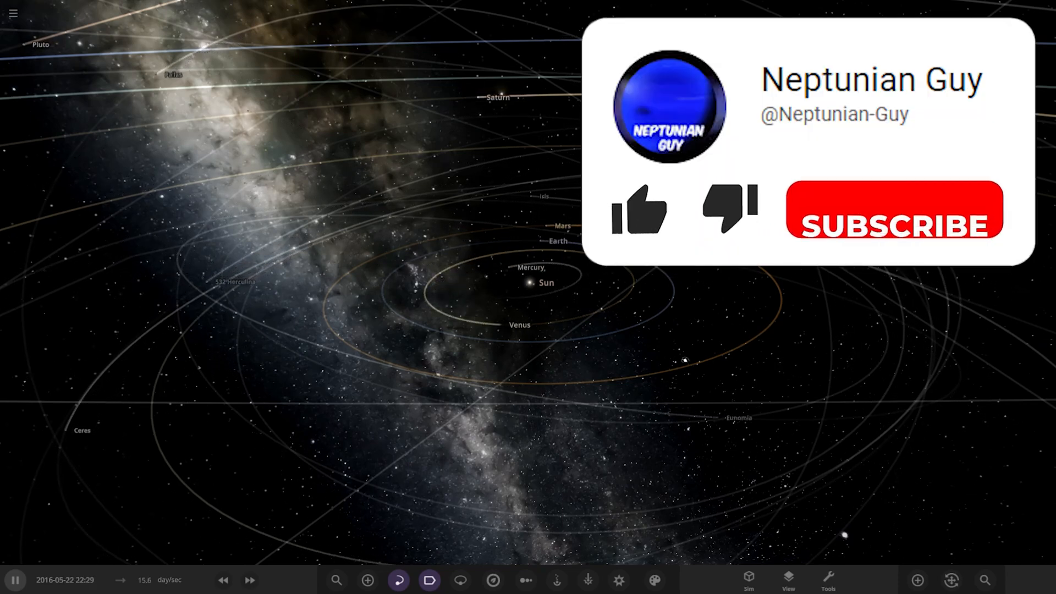
Load the 'Hot reeses 1803' simulation from the Workshop's Subscribed list.
{"action": "left_click", "coordinate": [639, 211]}
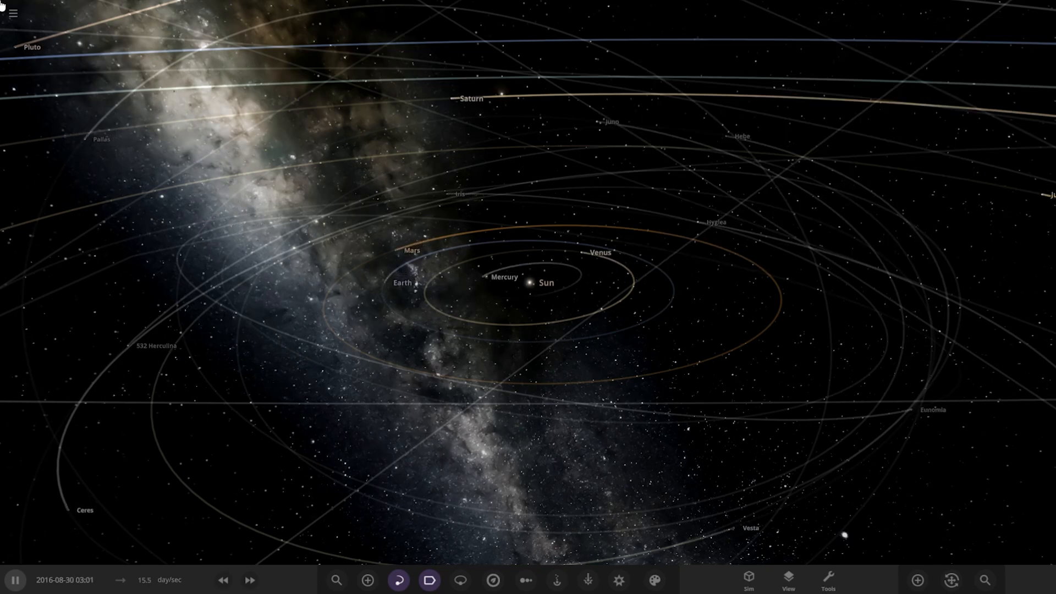
{"action": "left_click", "coordinate": [11, 13]}
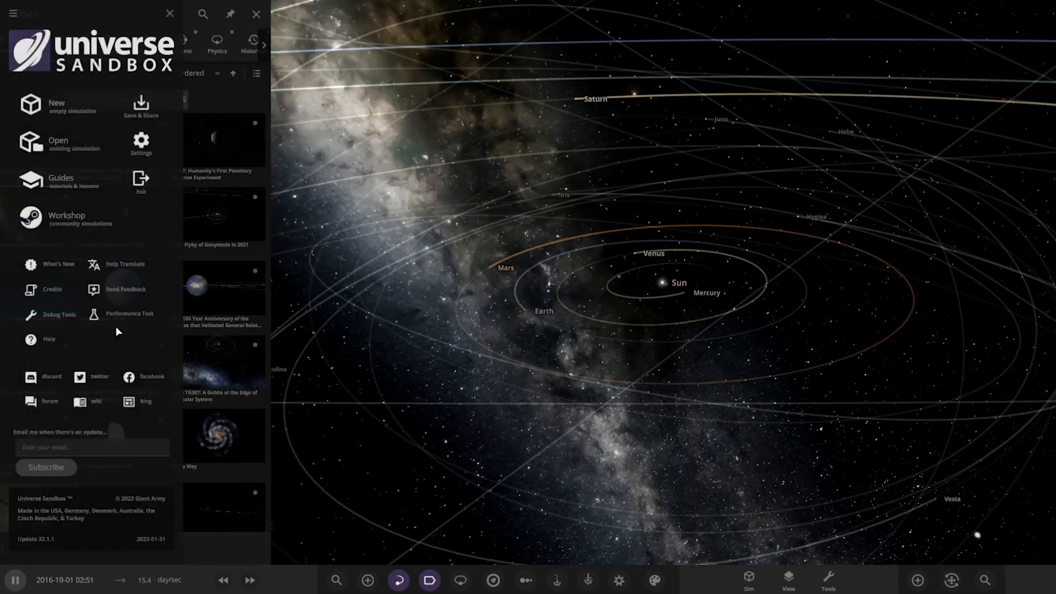
{"action": "left_click", "coordinate": [66, 215]}
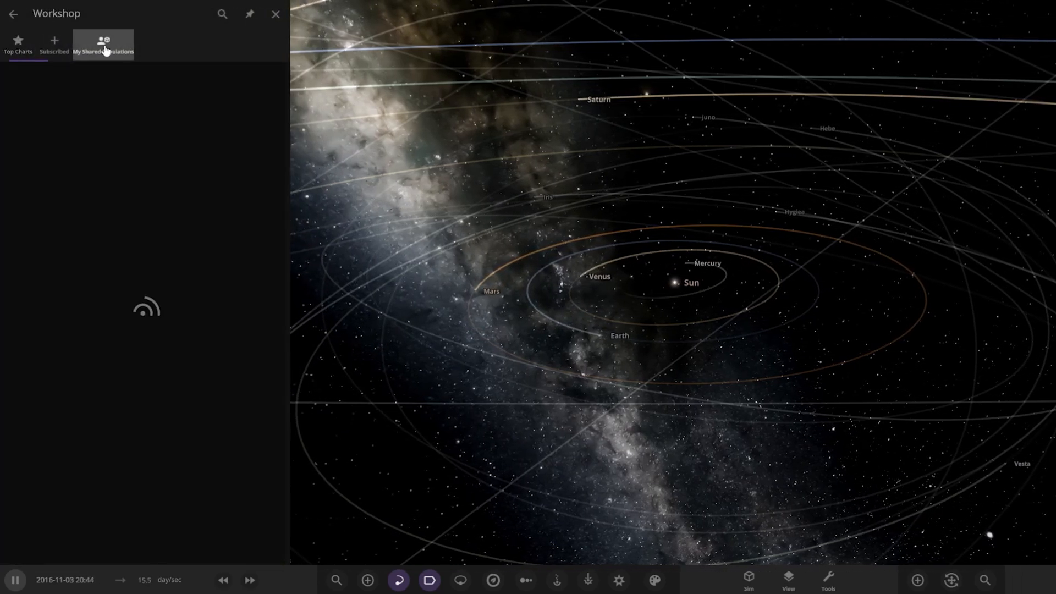
{"action": "left_click", "coordinate": [54, 44]}
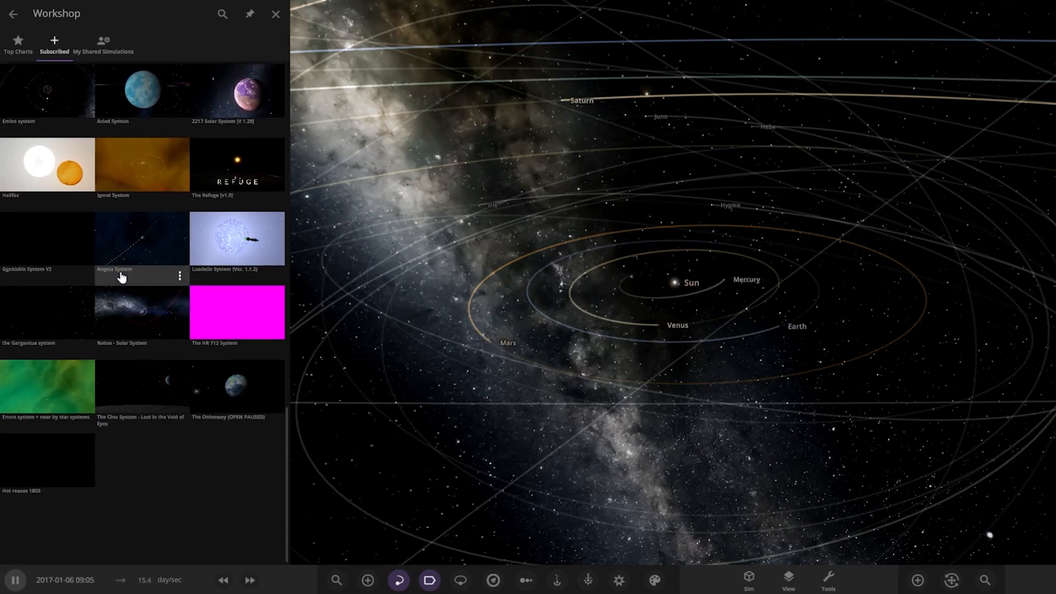
{"action": "left_click", "coordinate": [275, 13]}
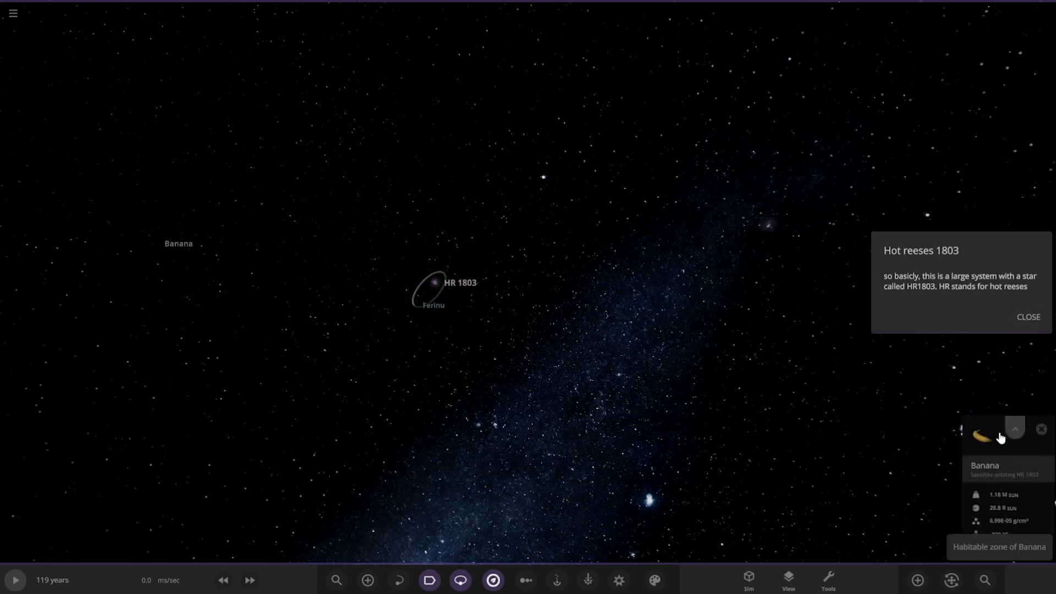
Dismiss the Banana card and search for star HR 1803 to show its details.
{"action": "left_click", "coordinate": [1015, 429]}
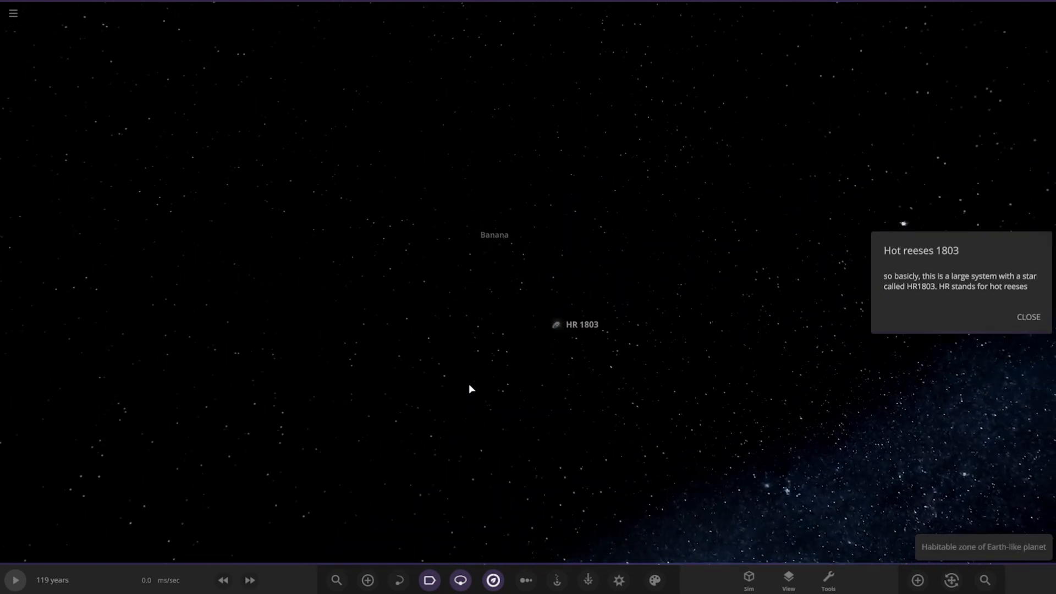
{"action": "left_click", "coordinate": [494, 235]}
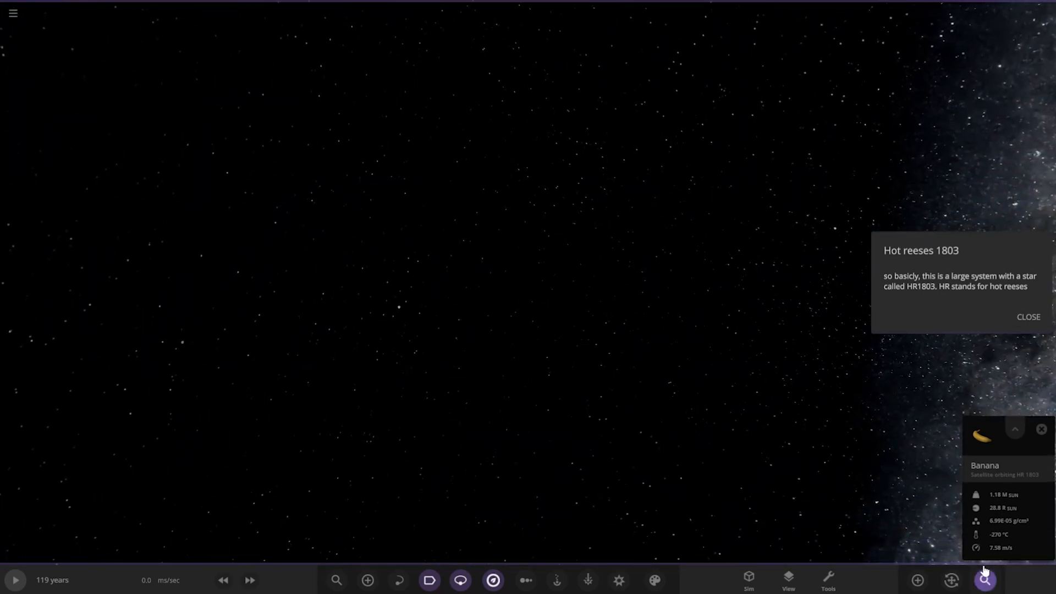
{"action": "left_click", "coordinate": [984, 580]}
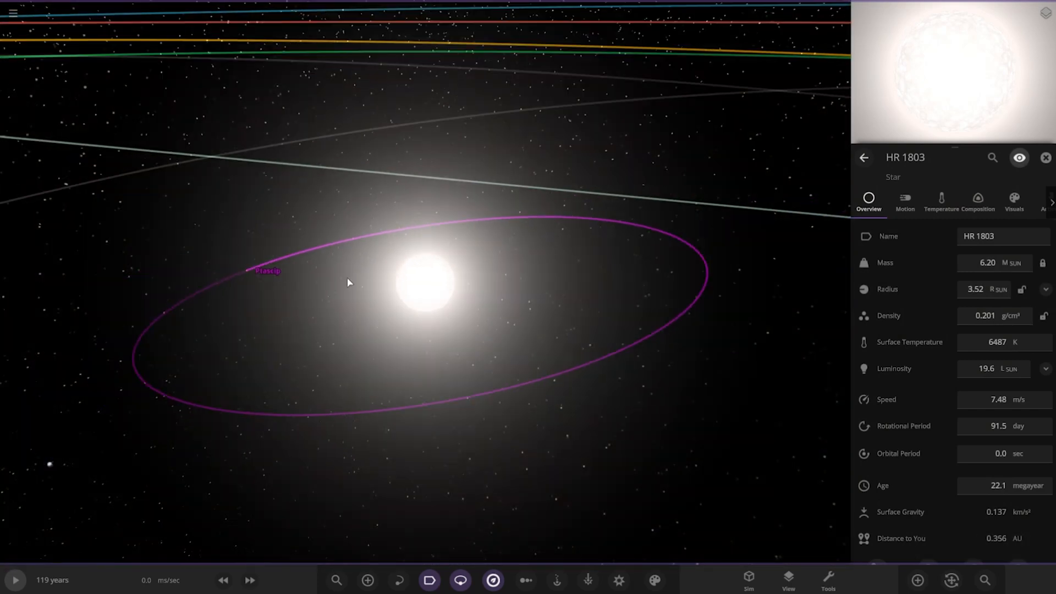
Select Ptascip, zoom out over the system zones, then open Tustis's details.
{"action": "left_click", "coordinate": [268, 271]}
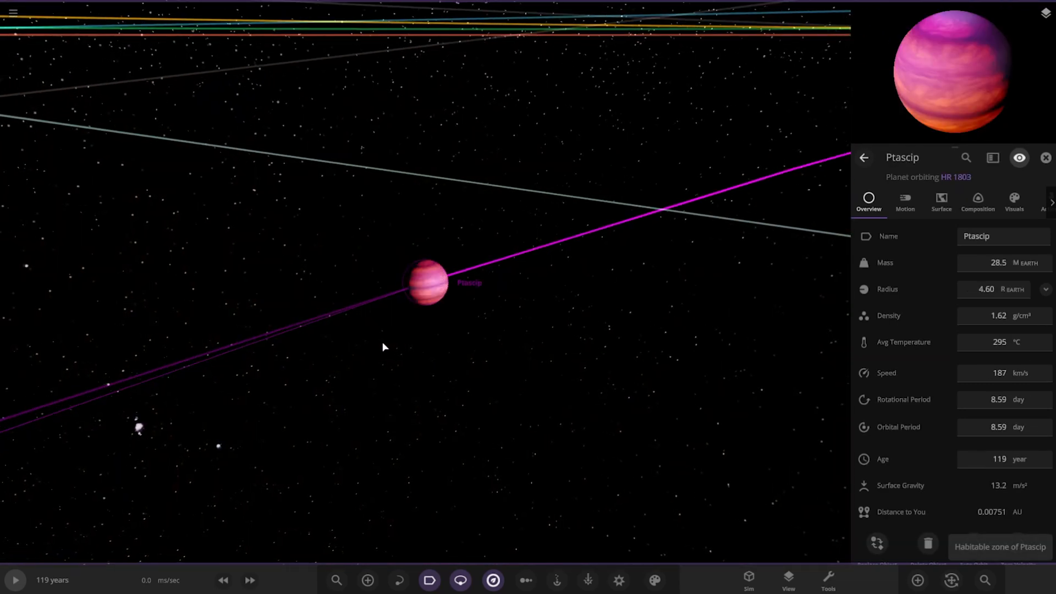
{"action": "scroll", "scroll_direction": "down", "scroll_amount": 3}
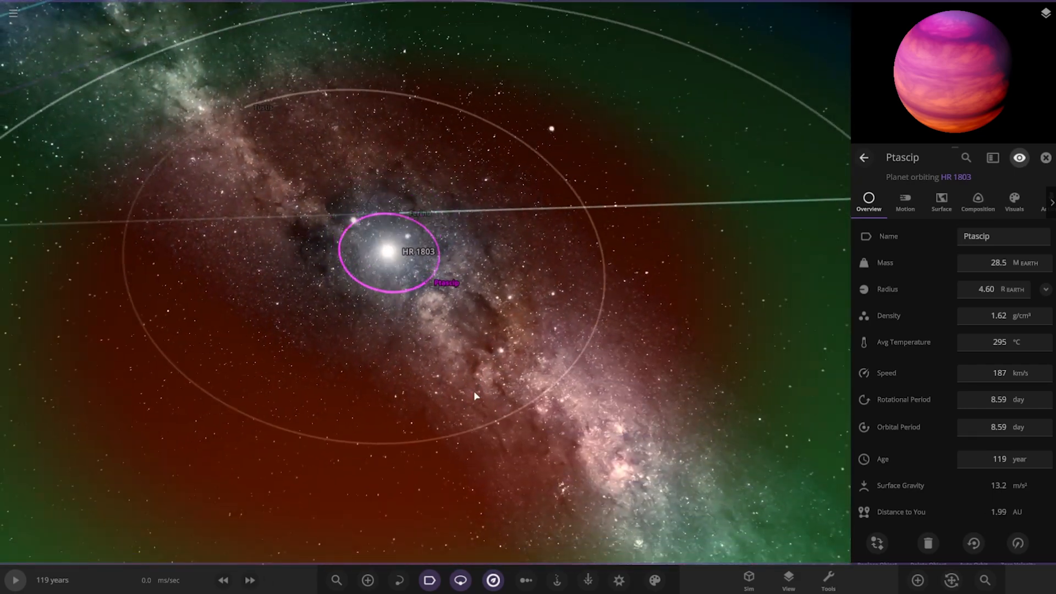
{"action": "scroll", "scroll_direction": "down", "scroll_amount": 3}
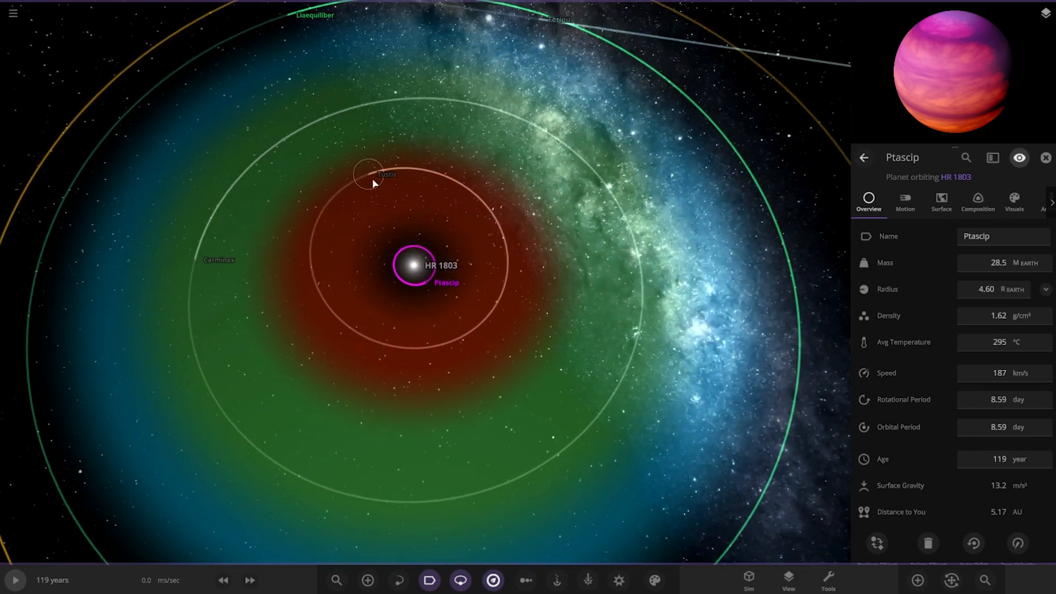
{"action": "left_click", "coordinate": [369, 173]}
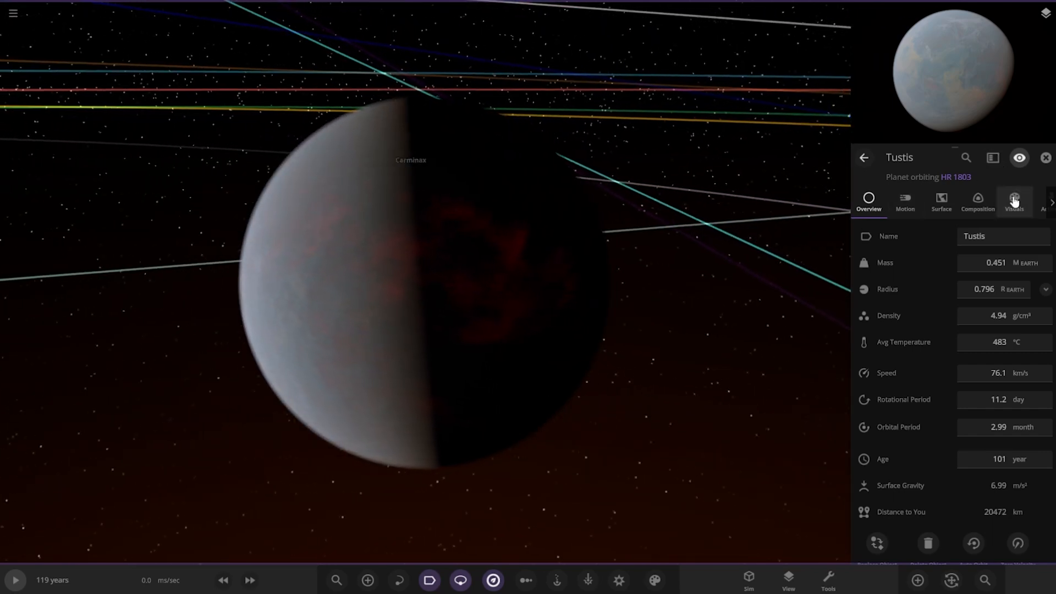
Show Tustis's visual layers, view Carminax, then zoom out and select Liaequiliber.
{"action": "left_click", "coordinate": [1014, 202]}
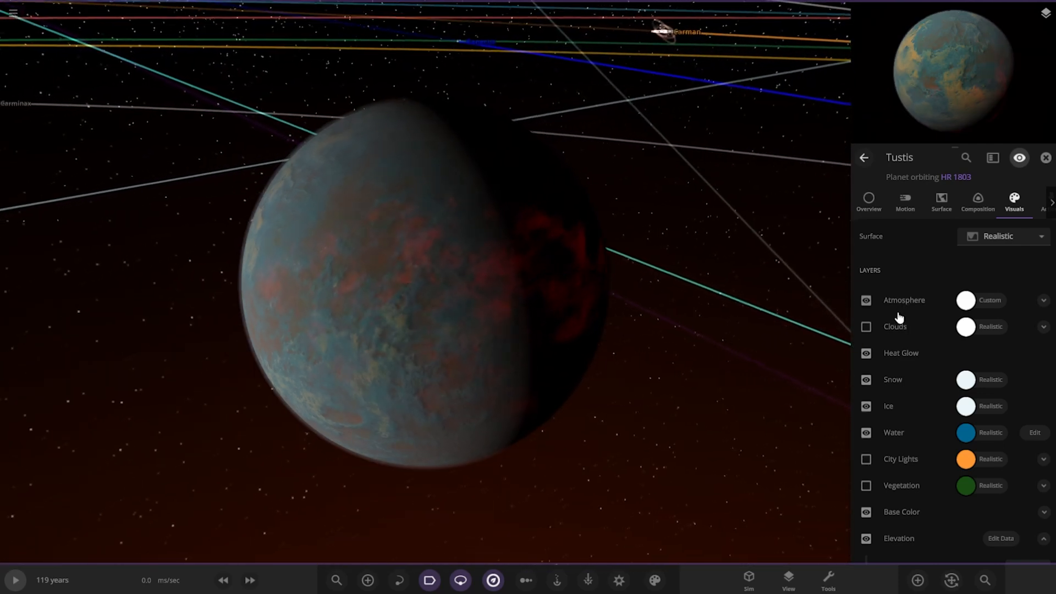
{"action": "left_click", "coordinate": [866, 327]}
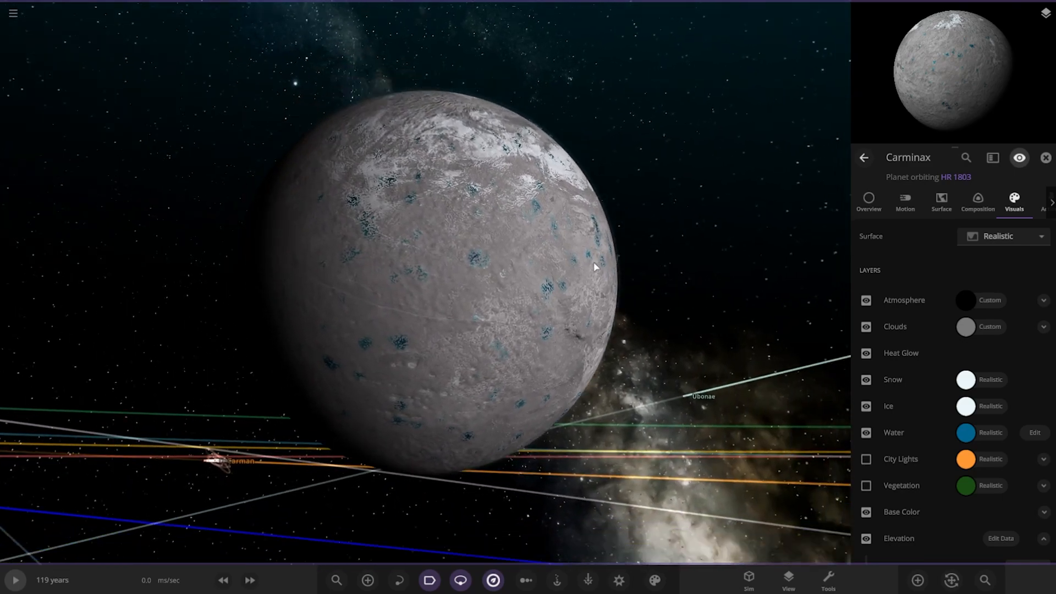
{"action": "scroll", "scroll_direction": "down", "scroll_amount": 3}
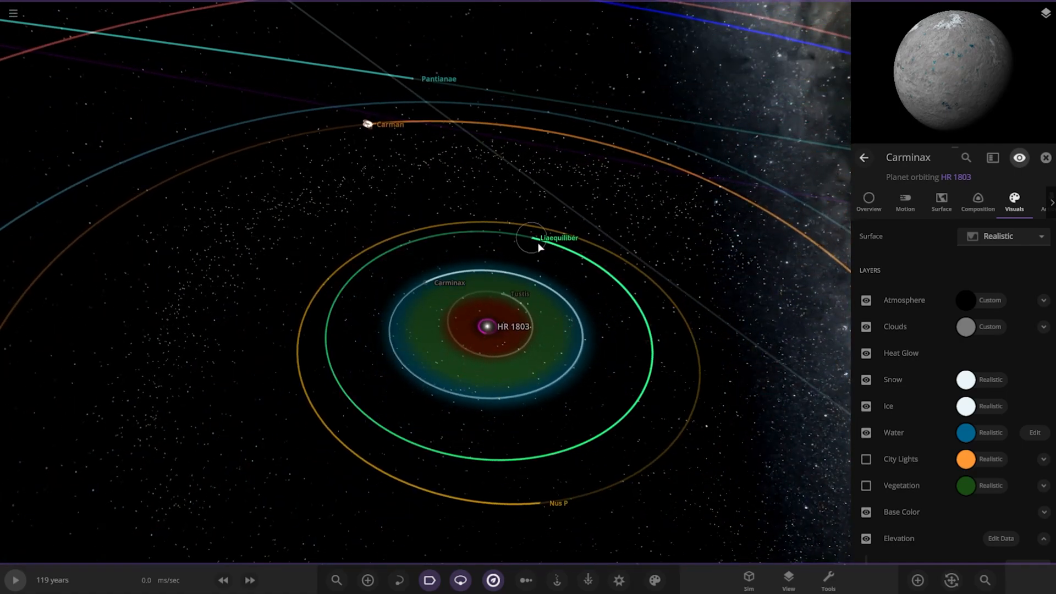
{"action": "left_click", "coordinate": [533, 237]}
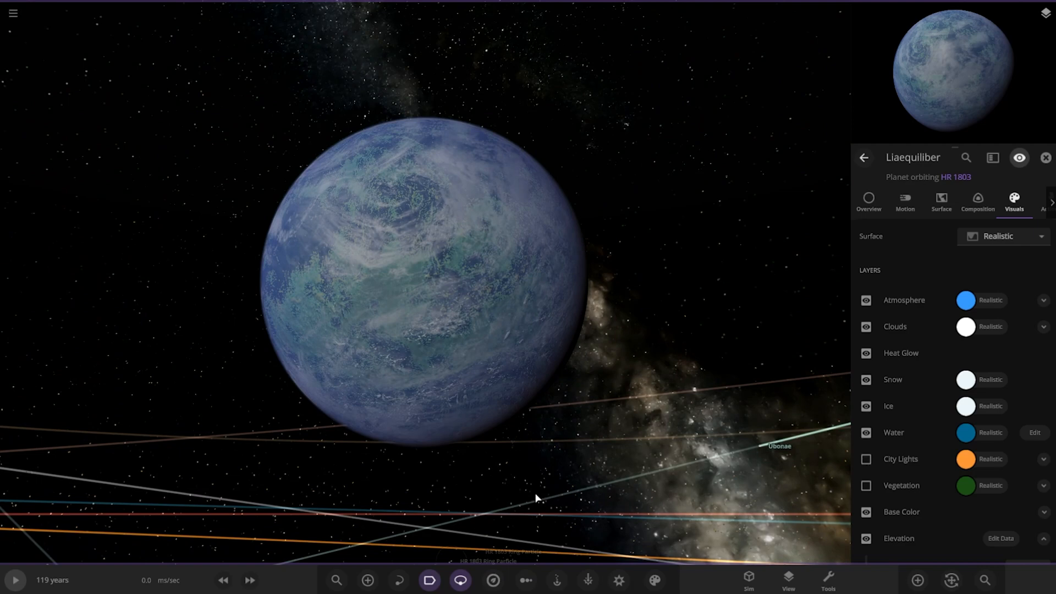
Review Liaequiliber's interior composition, showing 87.7% Earth similarity.
{"action": "left_click", "coordinate": [978, 201]}
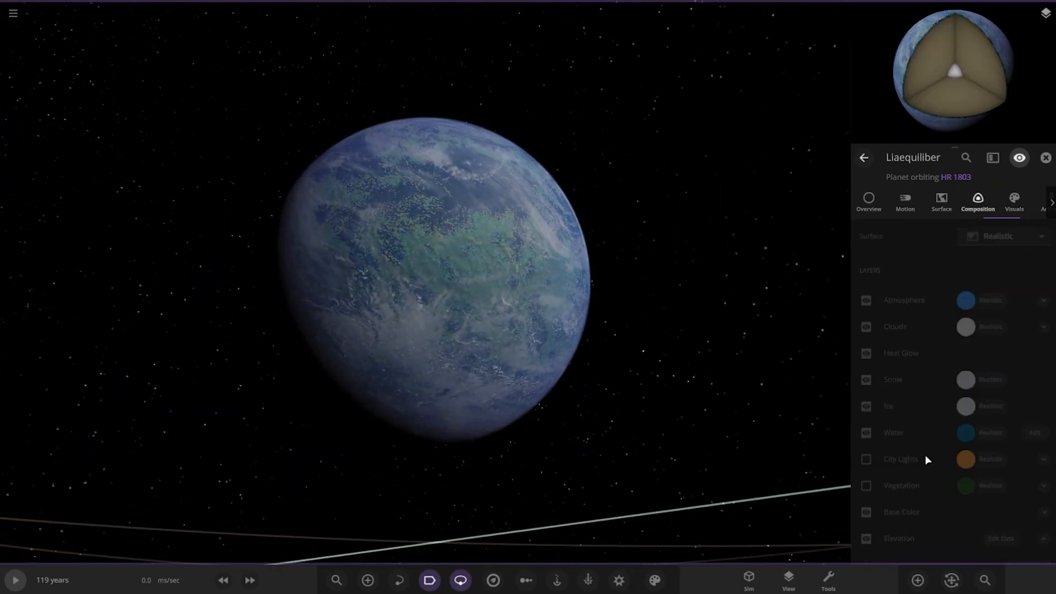
{"action": "scroll", "scroll_direction": "down", "scroll_amount": 3}
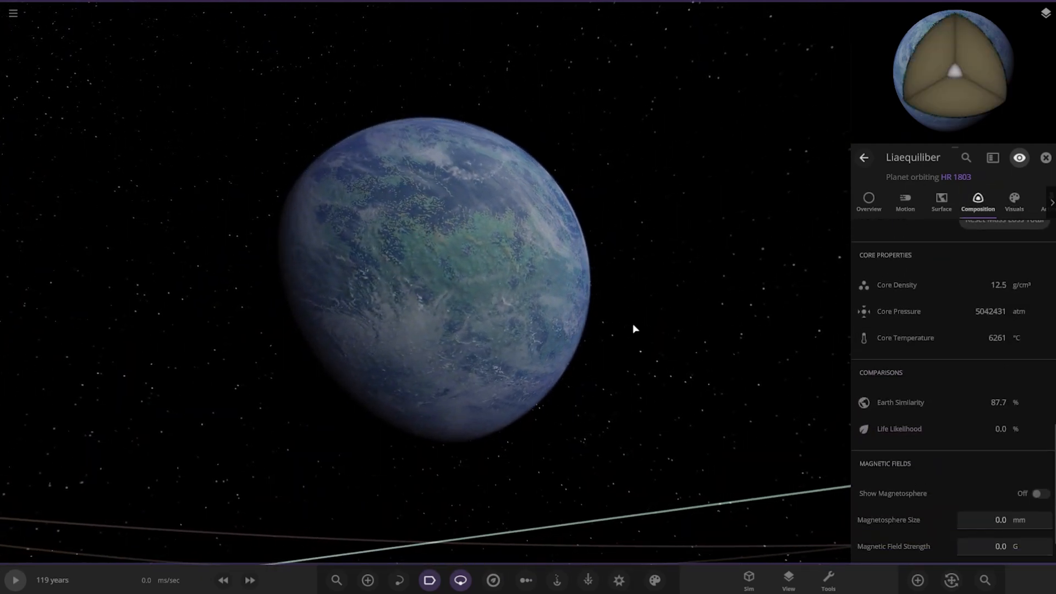
{"action": "scroll", "scroll_direction": "down", "scroll_amount": 3}
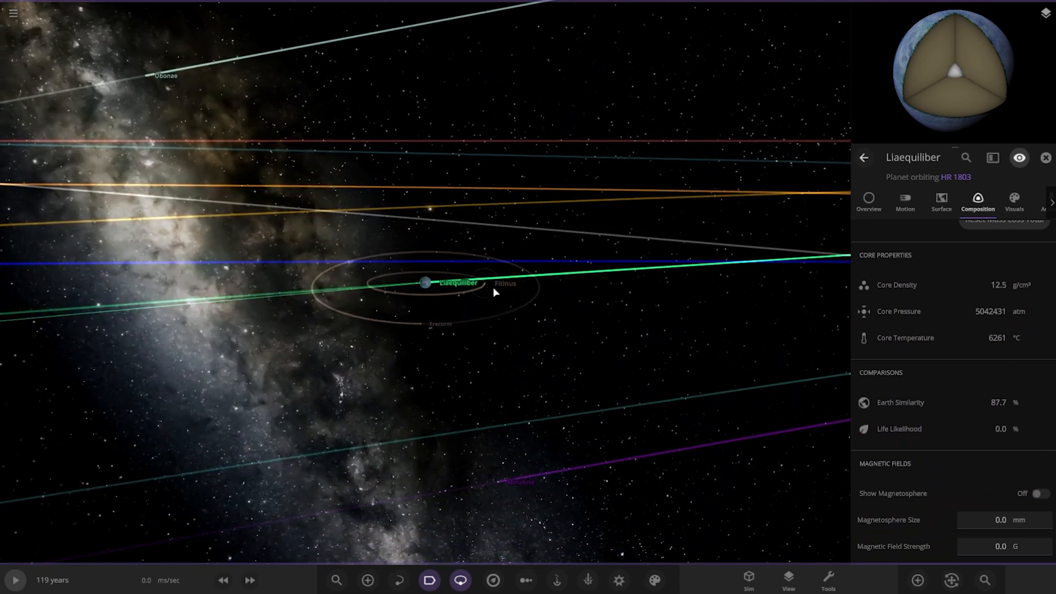
Inspect Liaequiliber's moons Fitinus and Erecurni.
{"action": "left_click", "coordinate": [505, 283]}
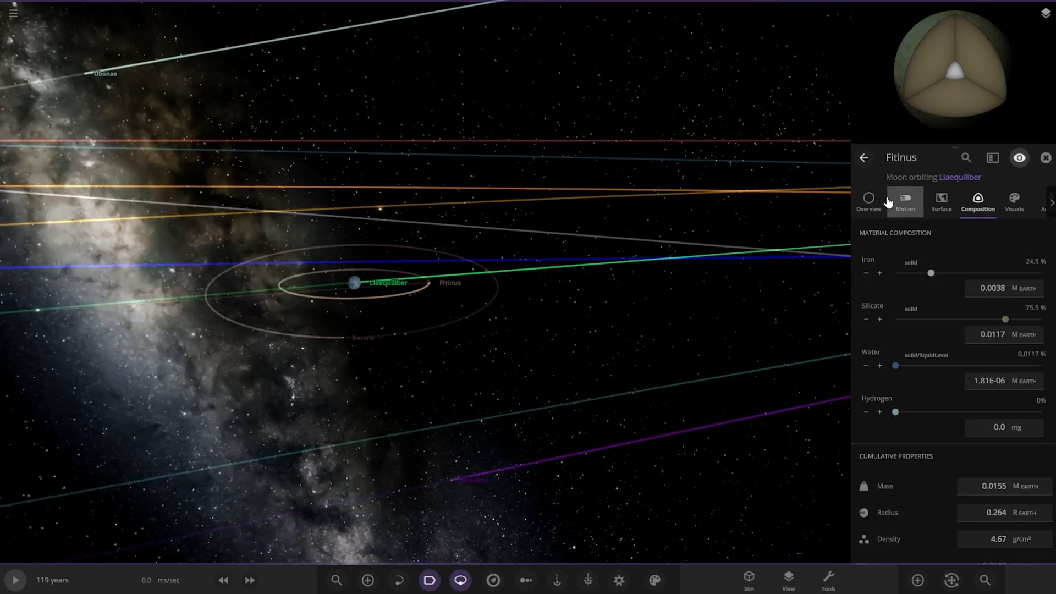
{"action": "left_click", "coordinate": [869, 202]}
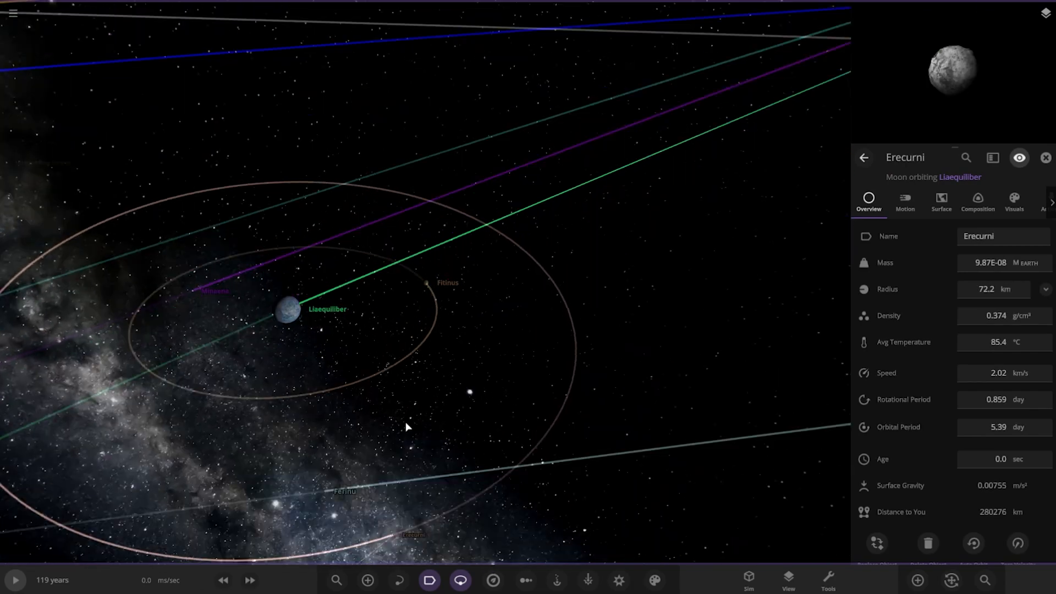
{"action": "scroll", "scroll_direction": "down", "scroll_amount": 3}
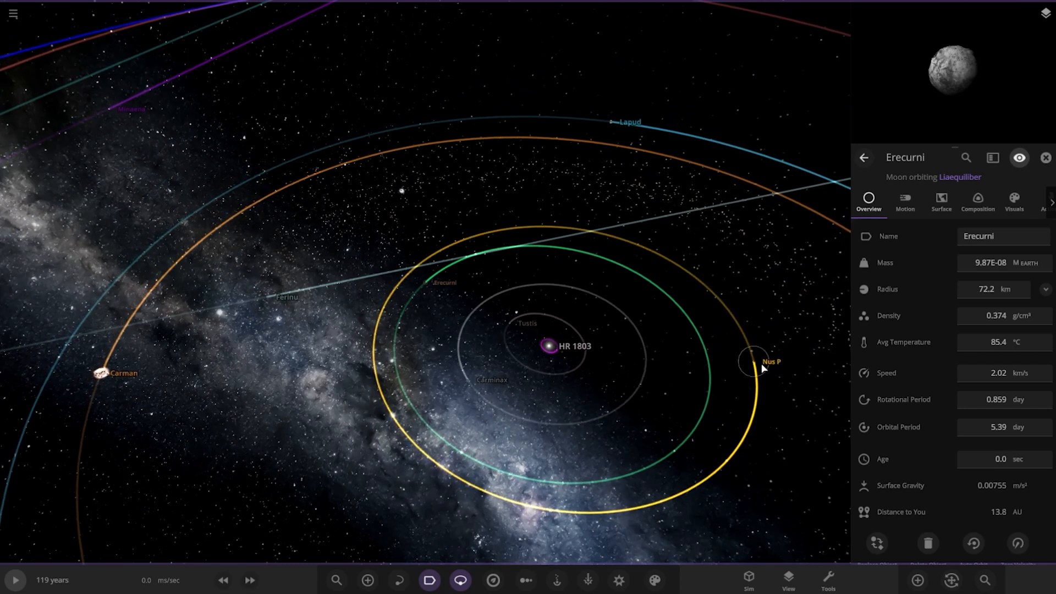
Focus on Nus P (0.437 Earth masses, 462 °C) and open moon Idell's details.
{"action": "left_click", "coordinate": [753, 361]}
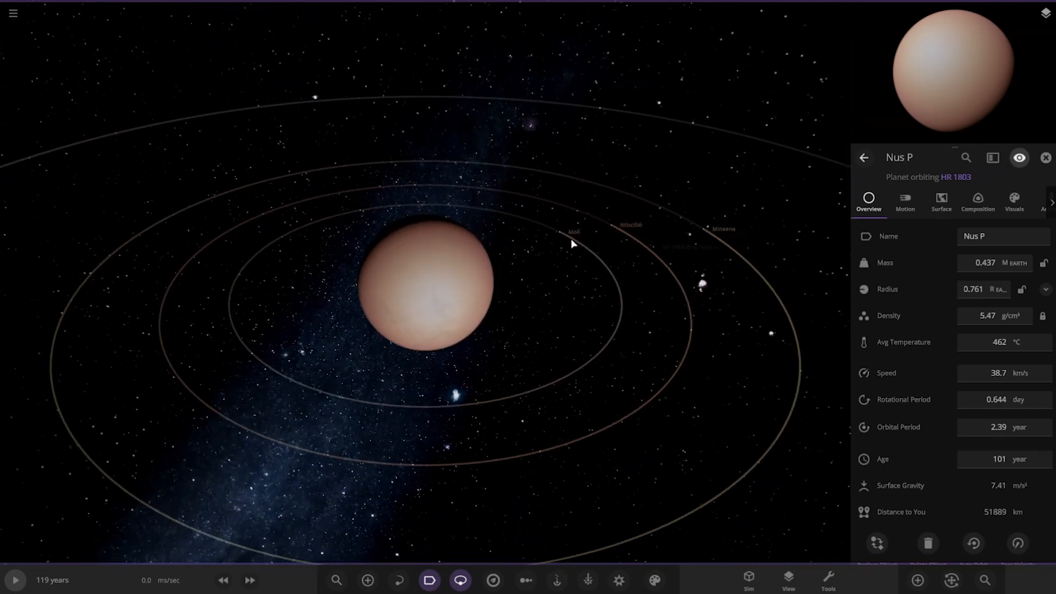
{"action": "left_click", "coordinate": [574, 232]}
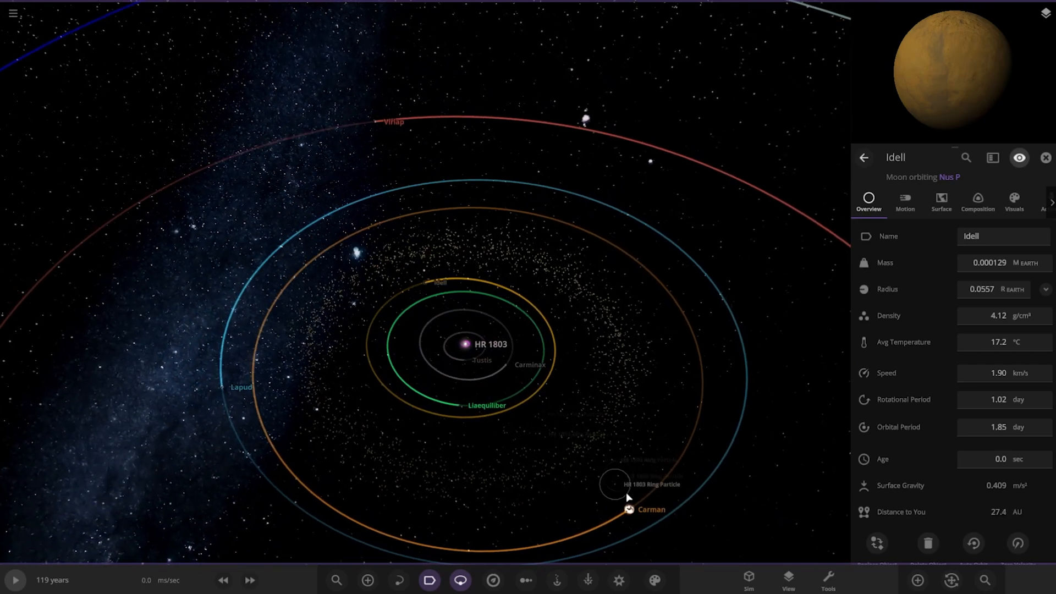
Focus on gas giant Carman (1.47 Jupiter masses), zoom out, and show Lapud.
{"action": "left_click", "coordinate": [630, 508]}
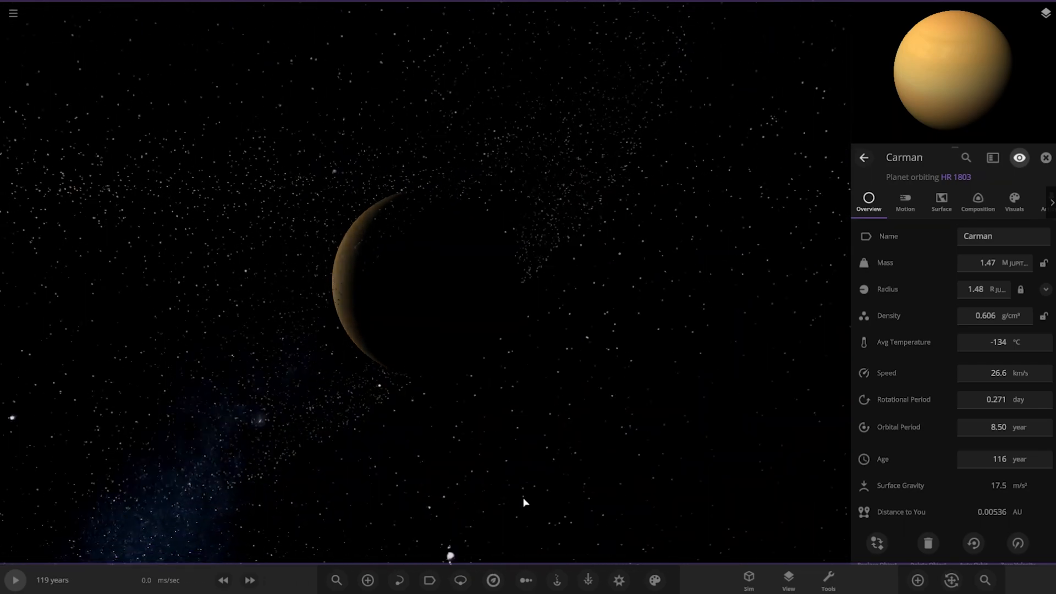
{"action": "scroll", "scroll_direction": "down", "scroll_amount": 3}
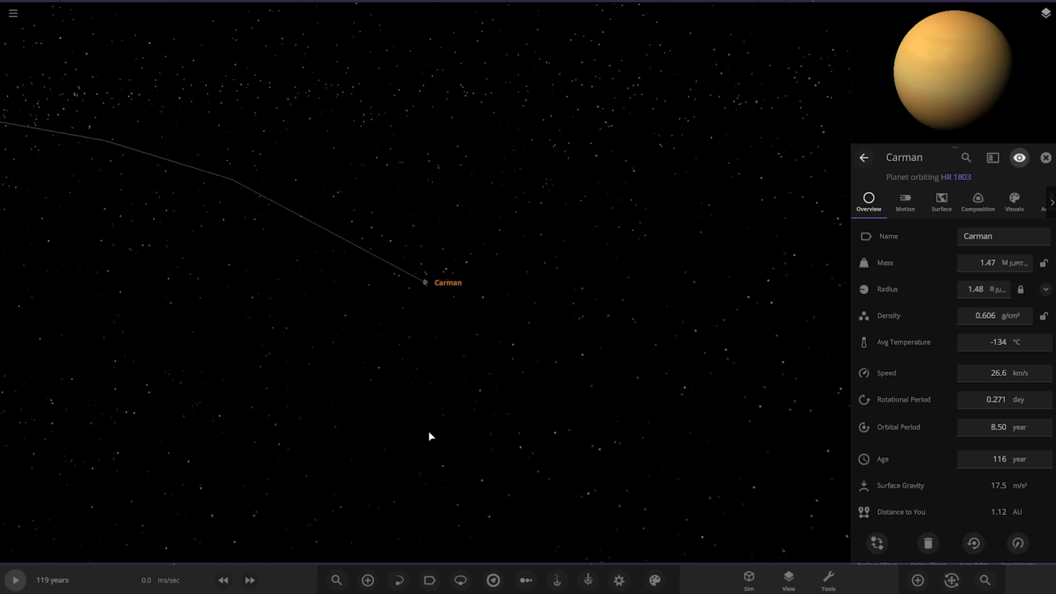
{"action": "left_click", "coordinate": [460, 580]}
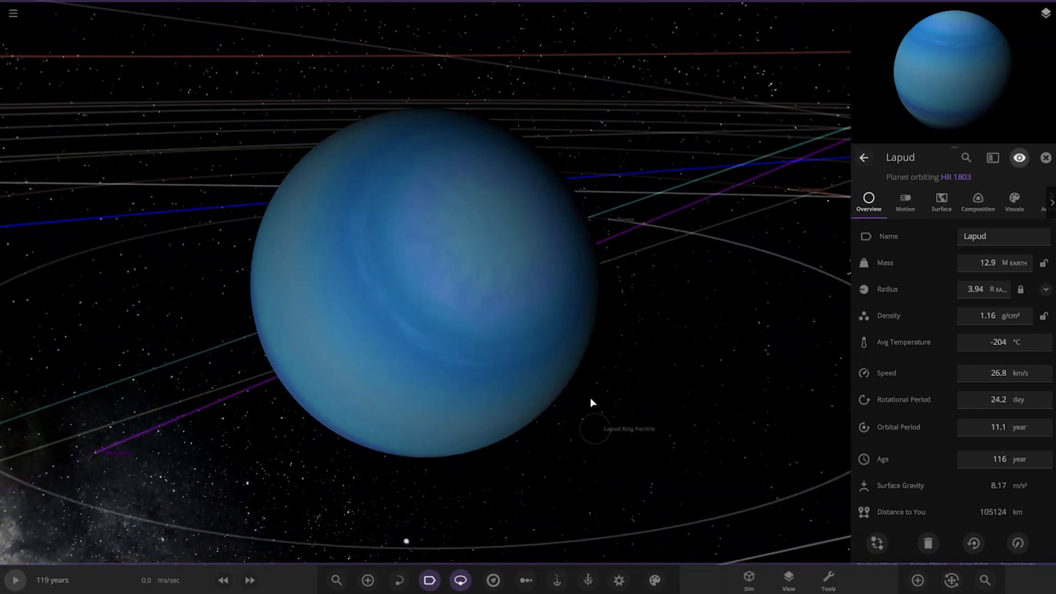
Zoom the view around Lapud to inspect its moon Aius (25.3 km radius).
{"action": "scroll", "scroll_direction": "down", "scroll_amount": 3}
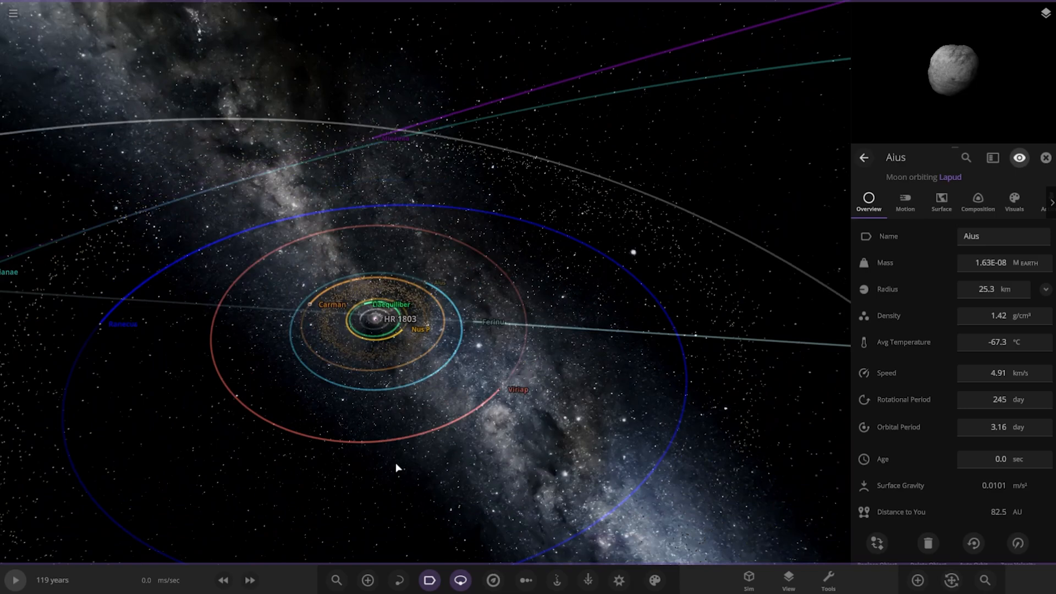
Select moon Rtascina, then zoom to view Curio and ringed planet Ranecus.
{"action": "left_click", "coordinate": [437, 412]}
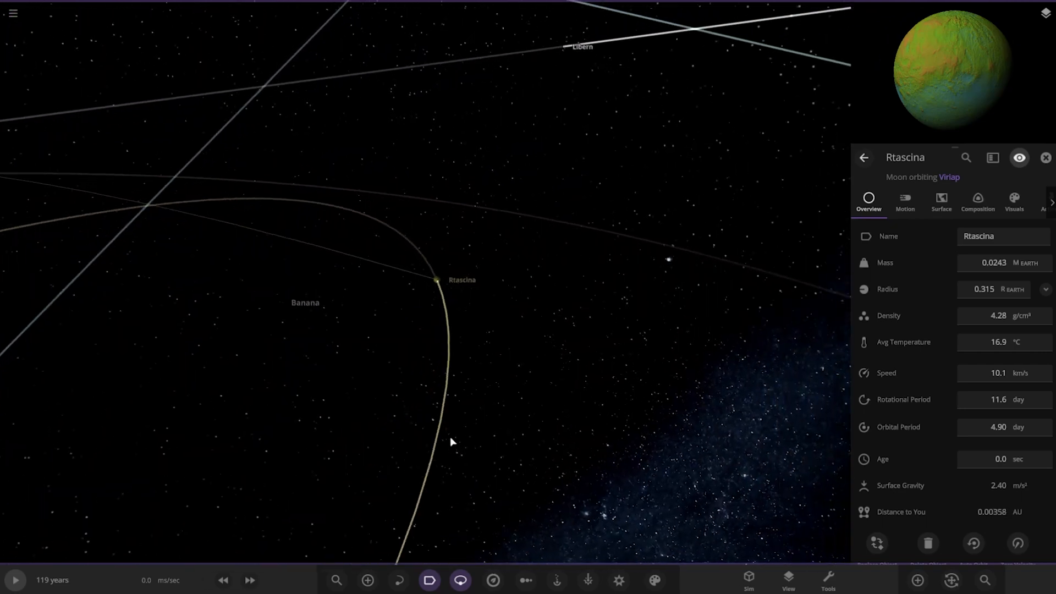
{"action": "scroll", "scroll_direction": "down", "scroll_amount": 3}
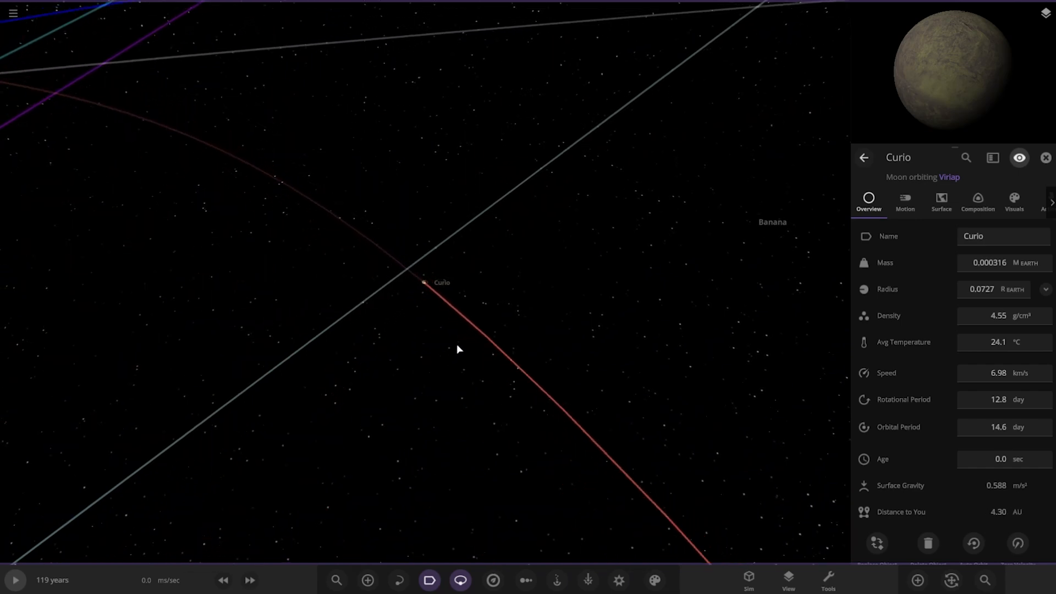
{"action": "scroll", "scroll_direction": "down", "scroll_amount": 3}
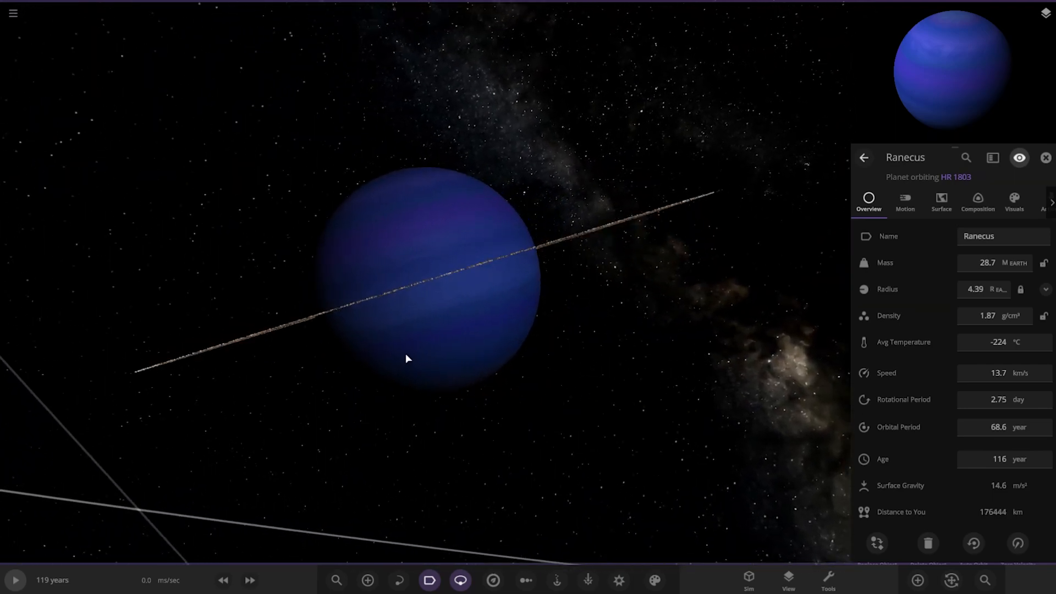
Zoom on Ranecus, then select Libern (1.59 Earth masses, 350-year orbit).
{"action": "scroll", "scroll_direction": "down", "scroll_amount": 3}
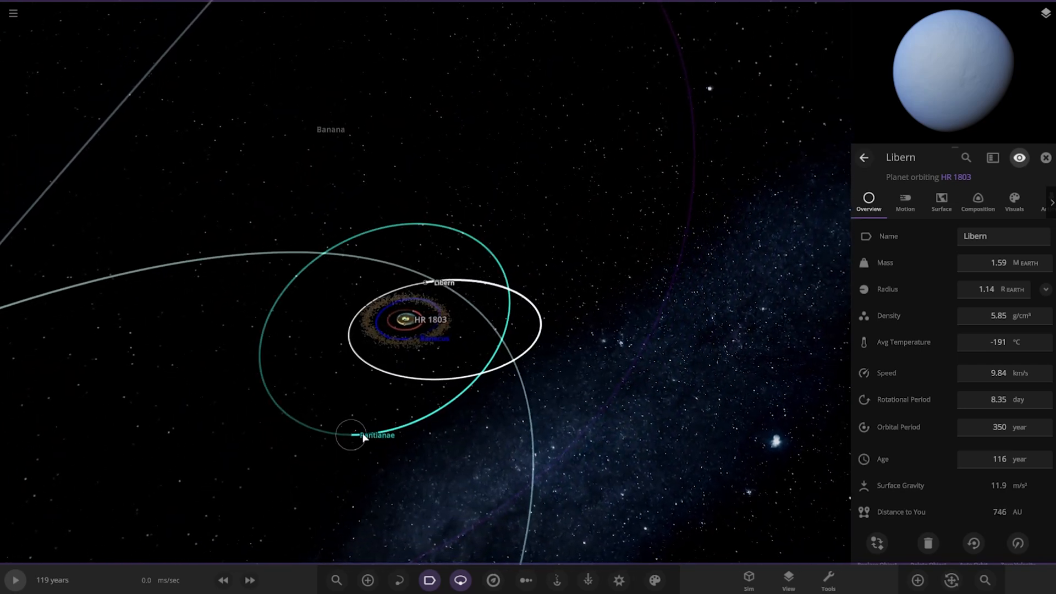
{"action": "left_click", "coordinate": [351, 435]}
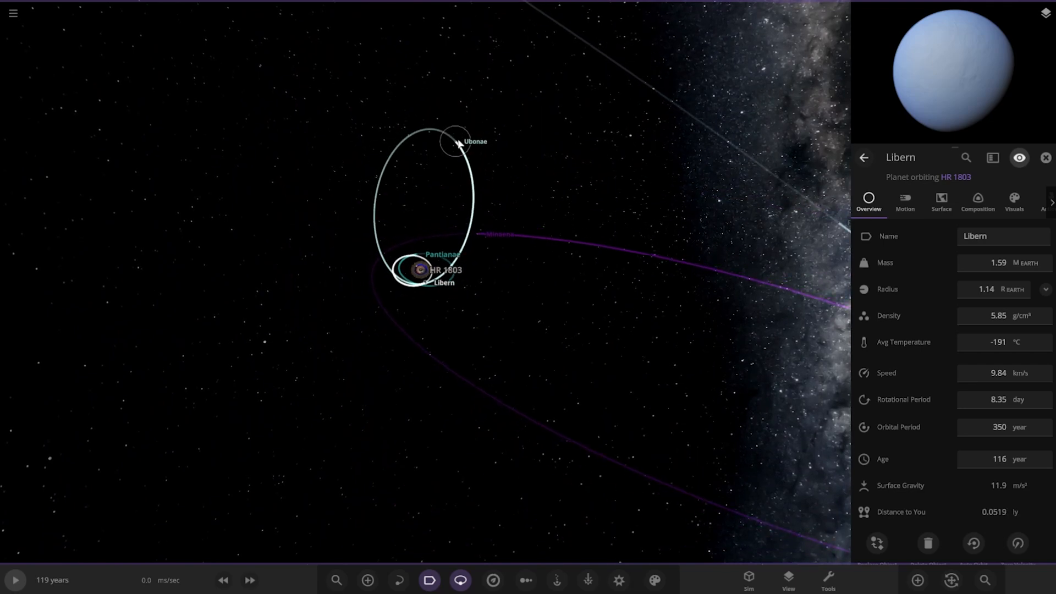
Select the dwarf planet Ubonae and show its orbital Motion properties.
{"action": "left_click", "coordinate": [456, 142]}
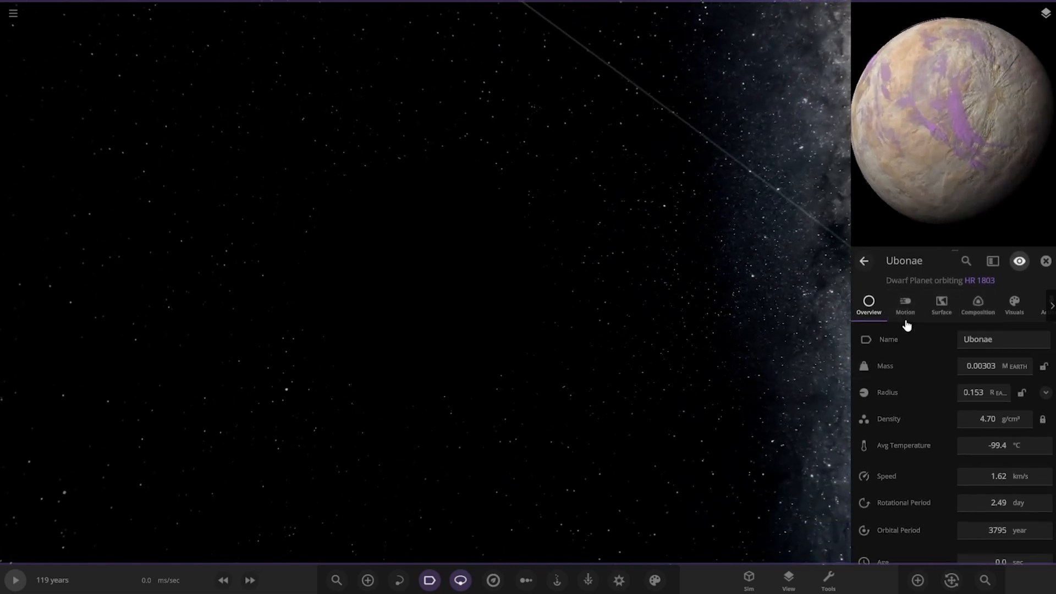
{"action": "left_click", "coordinate": [904, 304]}
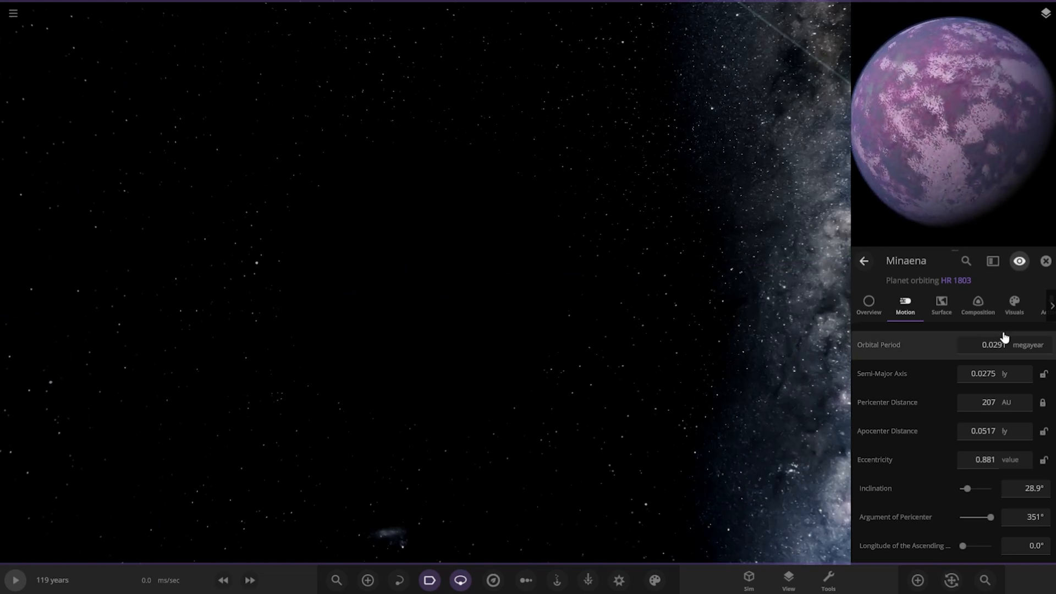
Inspect Minaena's moon Faun and show Minaena's semi-major axis as 1739 AU.
{"action": "left_click", "coordinate": [1015, 305]}
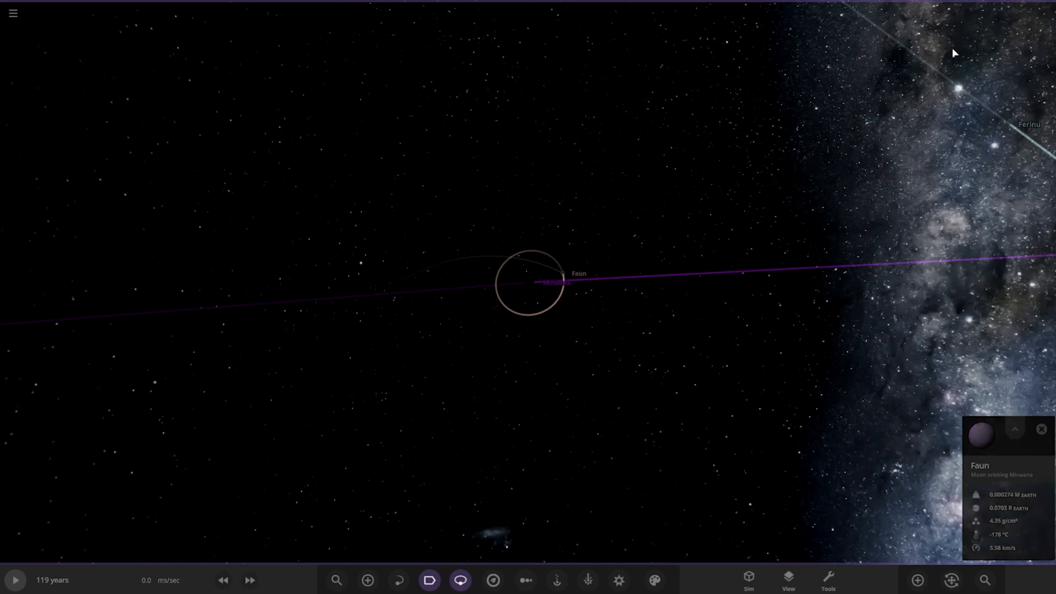
{"action": "left_click", "coordinate": [1014, 429]}
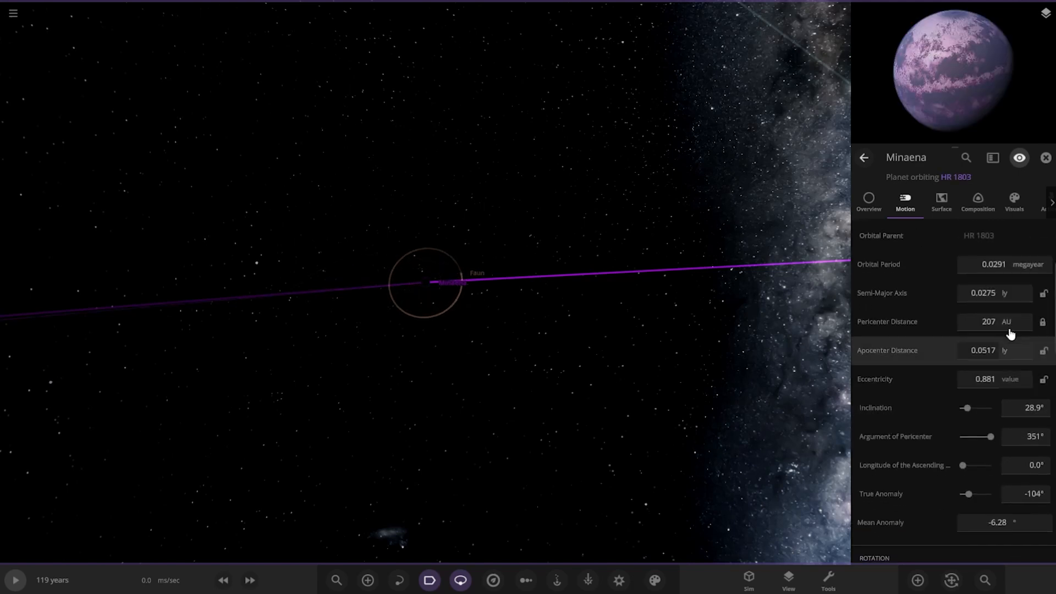
{"action": "left_click", "coordinate": [1006, 321]}
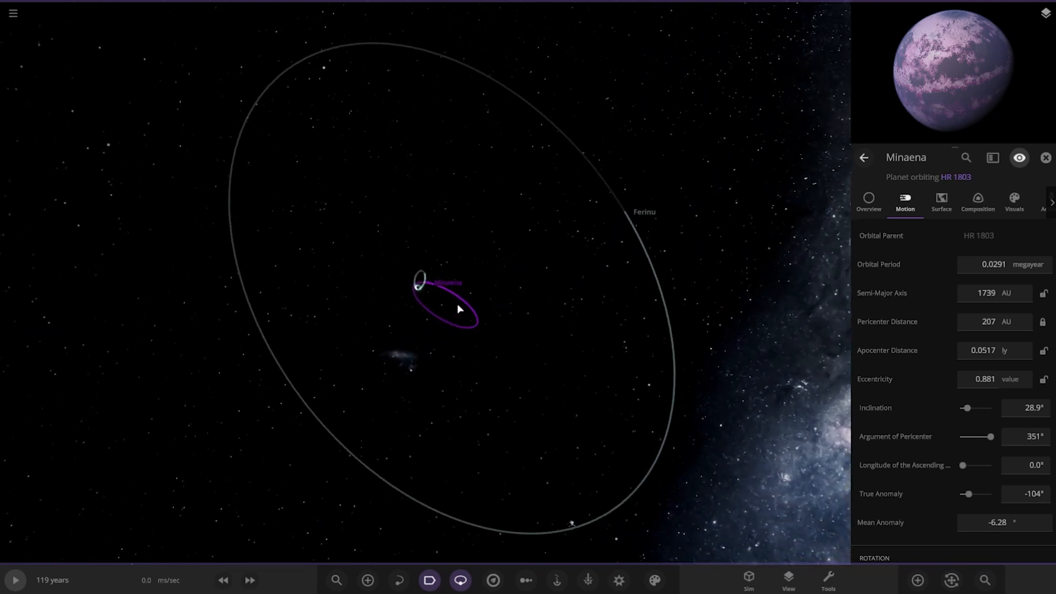
Select Ferinu, check its Overview, then show its semi-major axis as 15586 AU.
{"action": "left_click", "coordinate": [583, 227]}
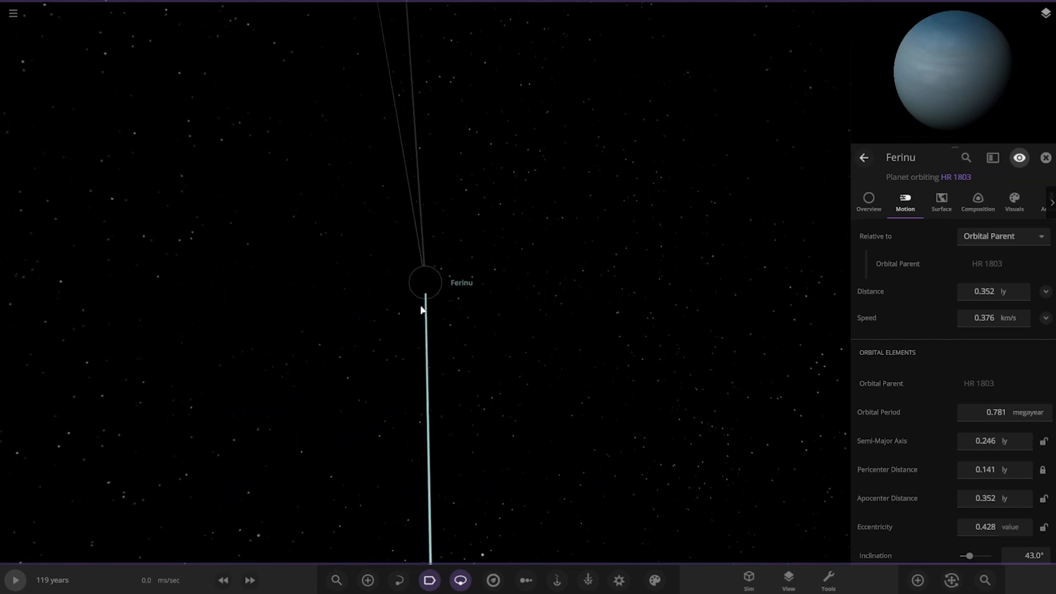
{"action": "left_click", "coordinate": [870, 199]}
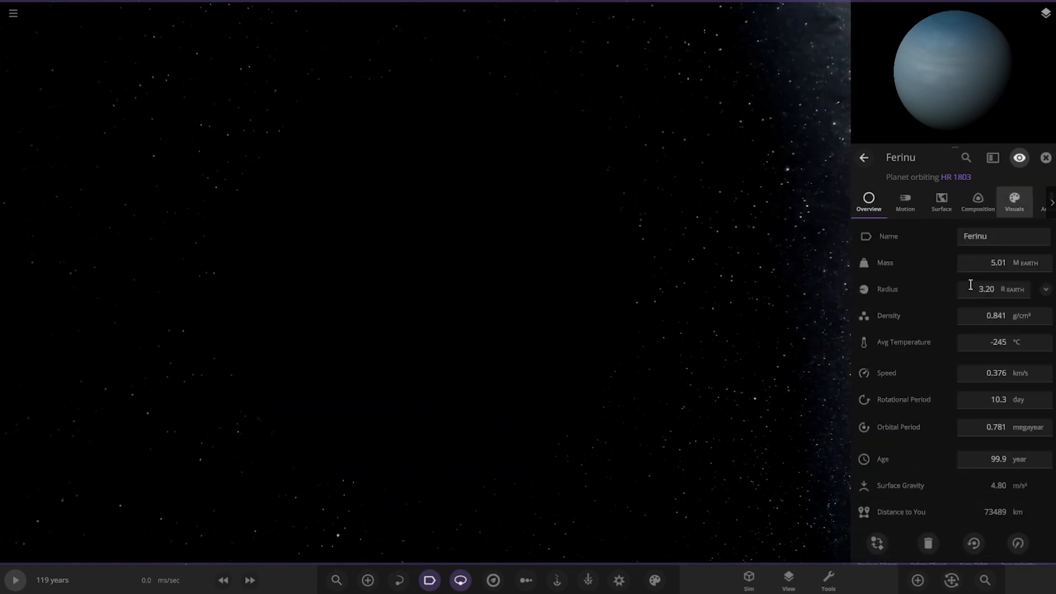
{"action": "left_click", "coordinate": [904, 202]}
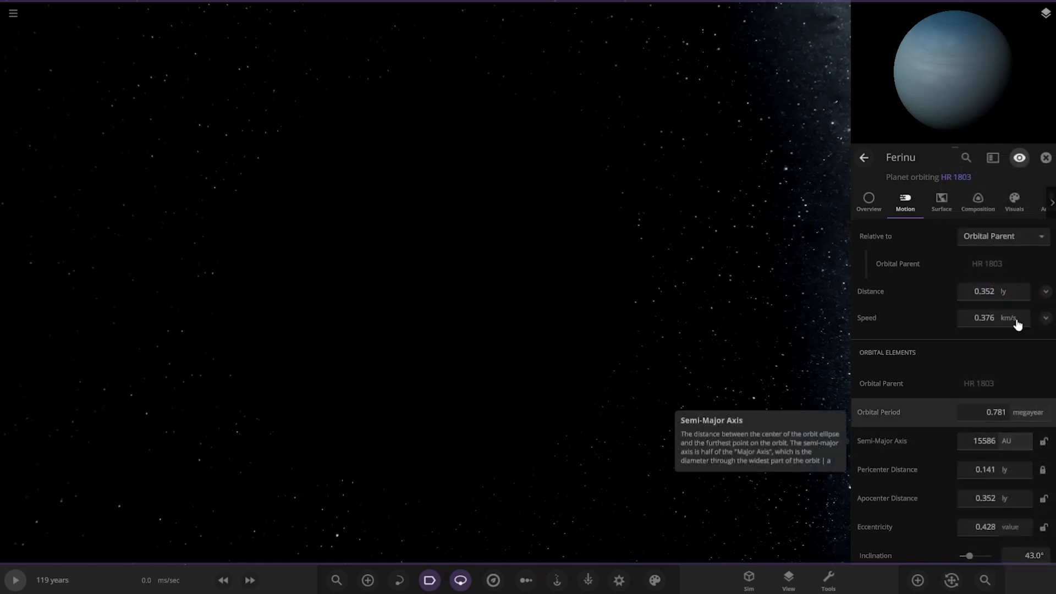
{"action": "left_click", "coordinate": [1047, 158]}
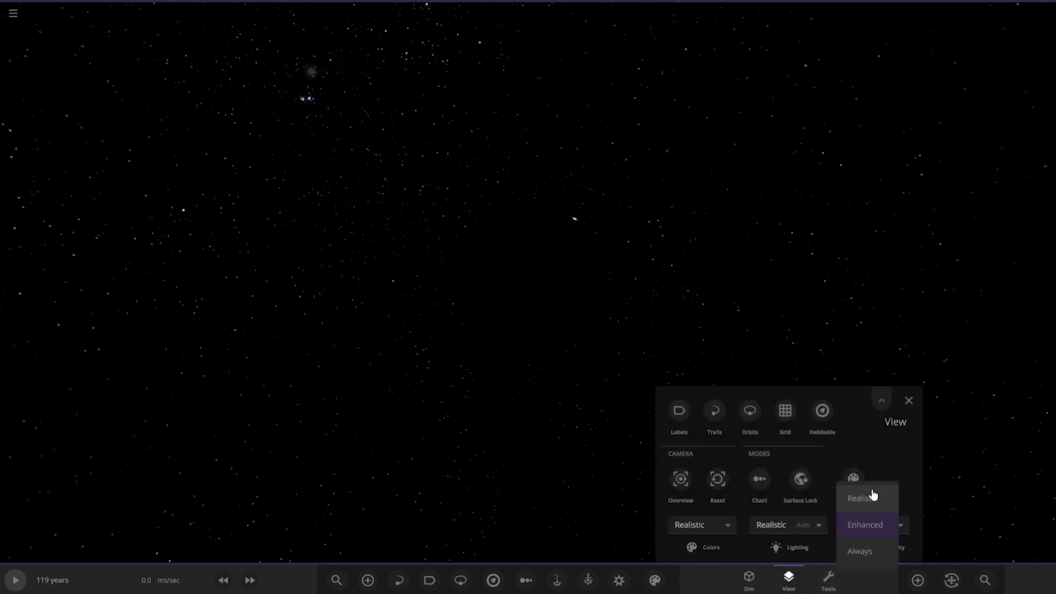
Keep the view settings' background mode at Realistic.
{"action": "left_click", "coordinate": [864, 525]}
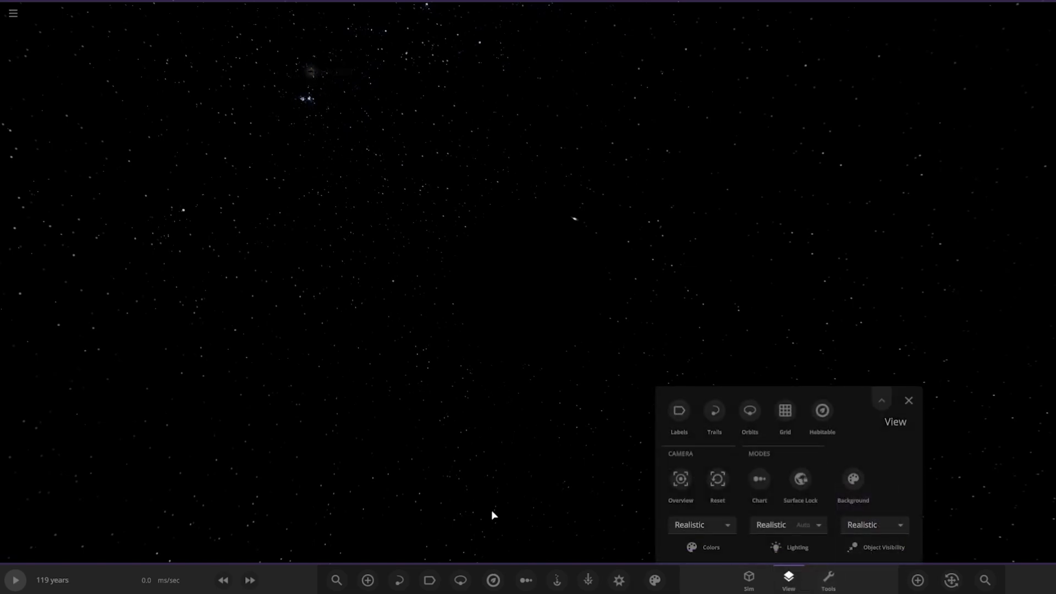